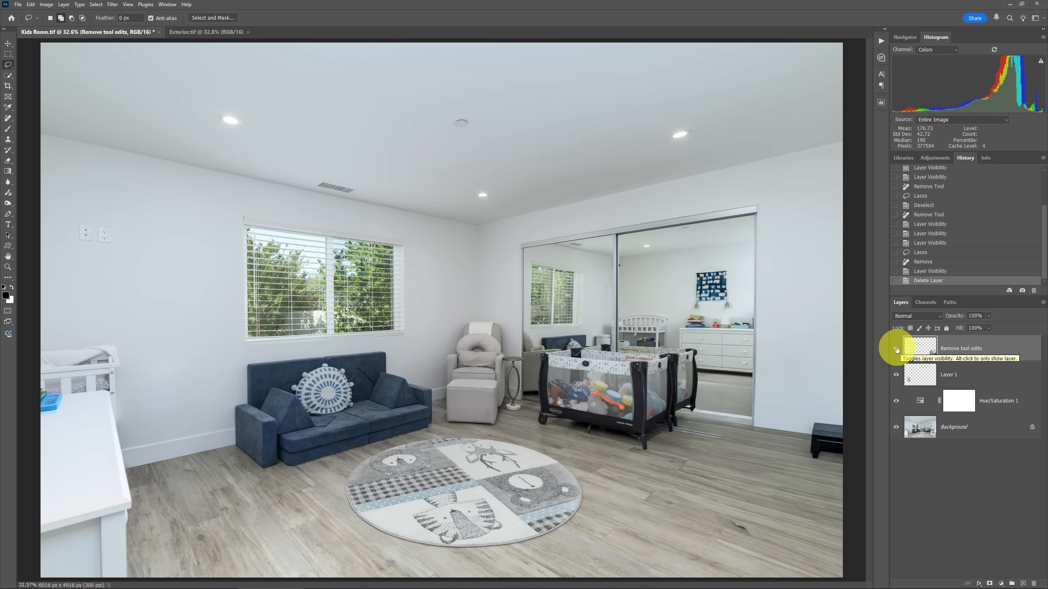
Hide the 'Remove tool edits' layer so the stuffed dog and toys reappear.
{"action": "left_click", "coordinate": [896, 351]}
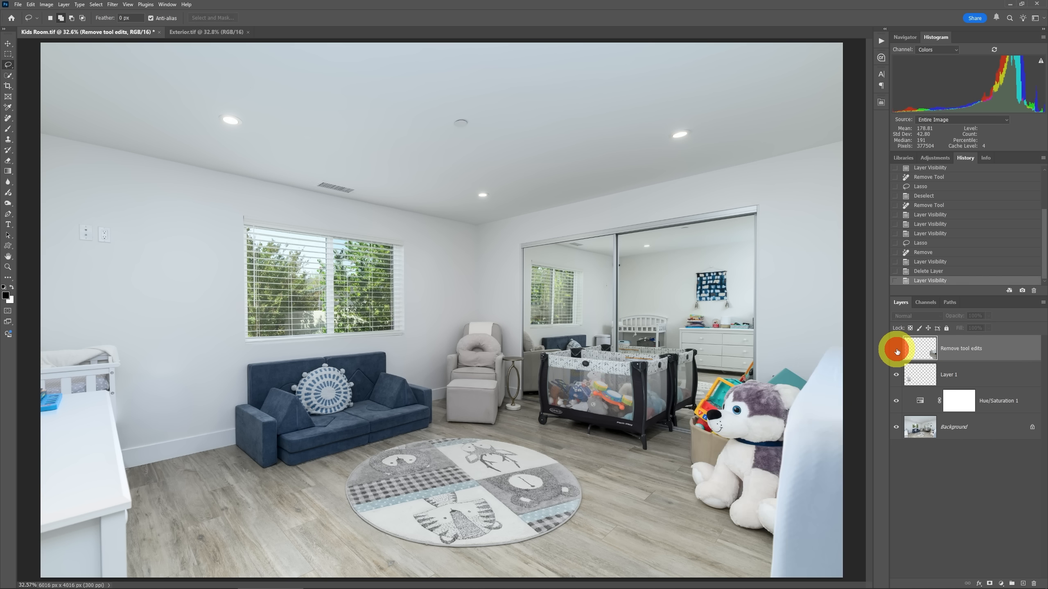
{"action": "mouse_move", "coordinate": [769, 393]}
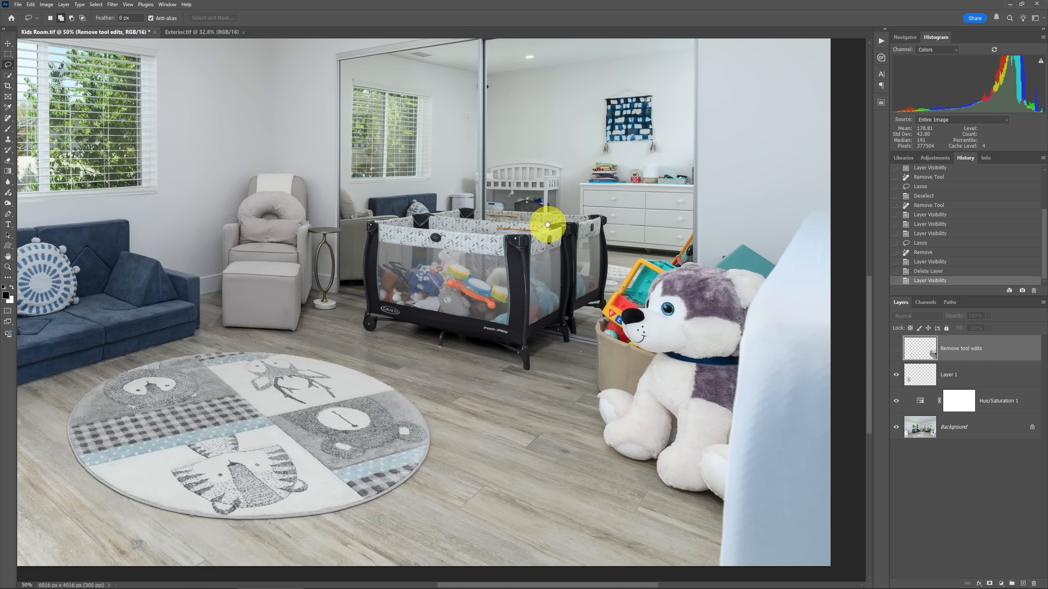
{"action": "mouse_move", "coordinate": [550, 226]}
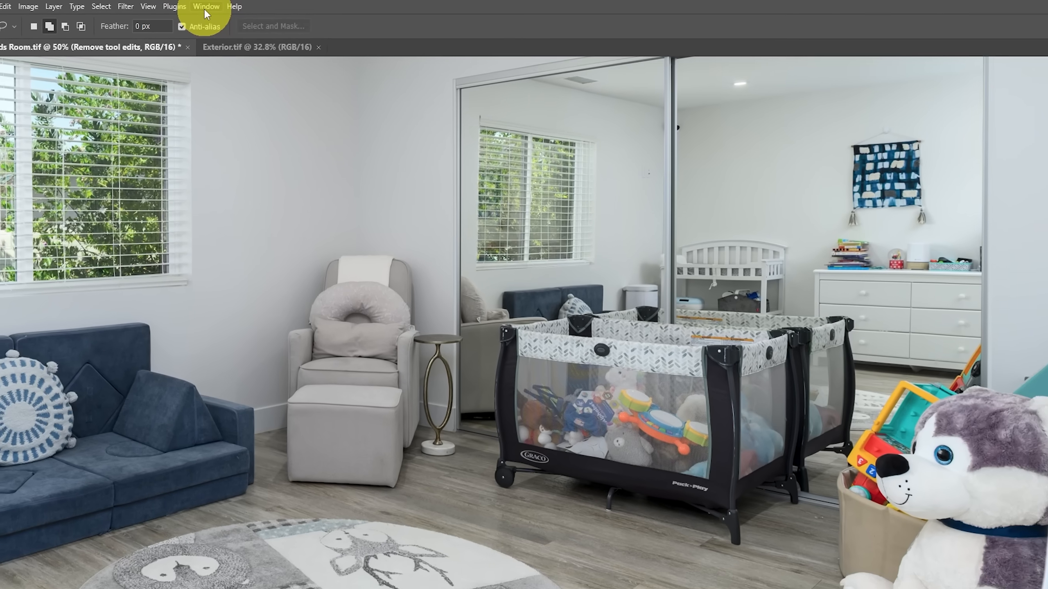
Turn on the Contextual Task Bar from the Window menu.
{"action": "left_click", "coordinate": [210, 5]}
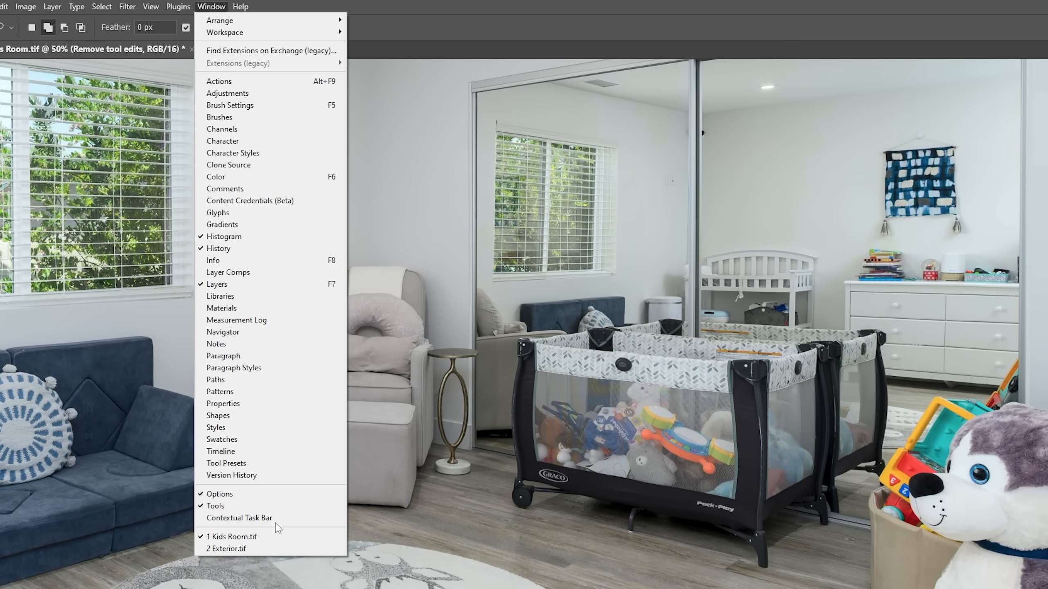
{"action": "left_click", "coordinate": [226, 547]}
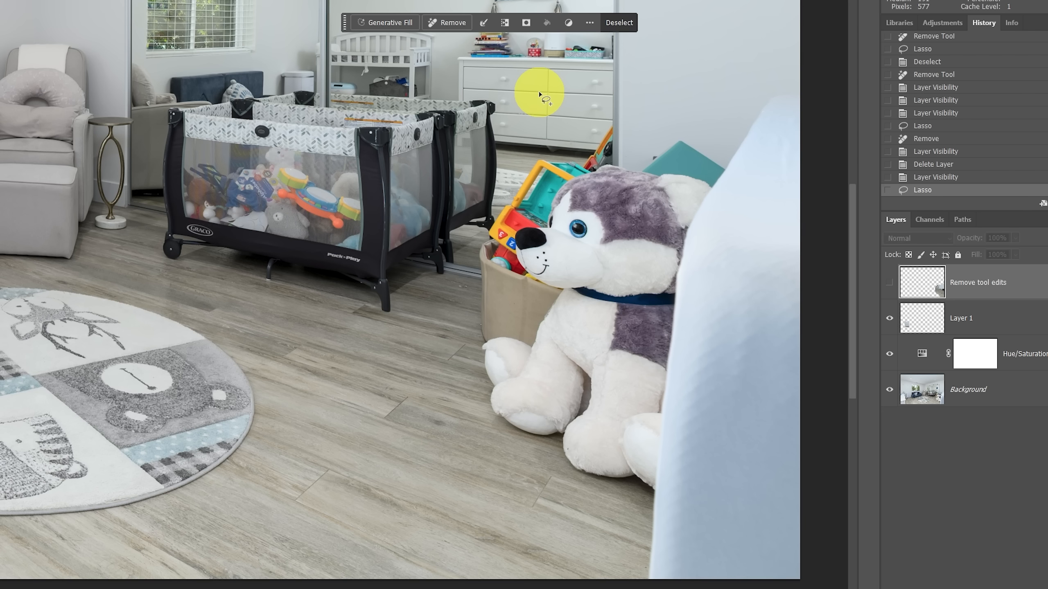
{"action": "mouse_move", "coordinate": [652, 145]}
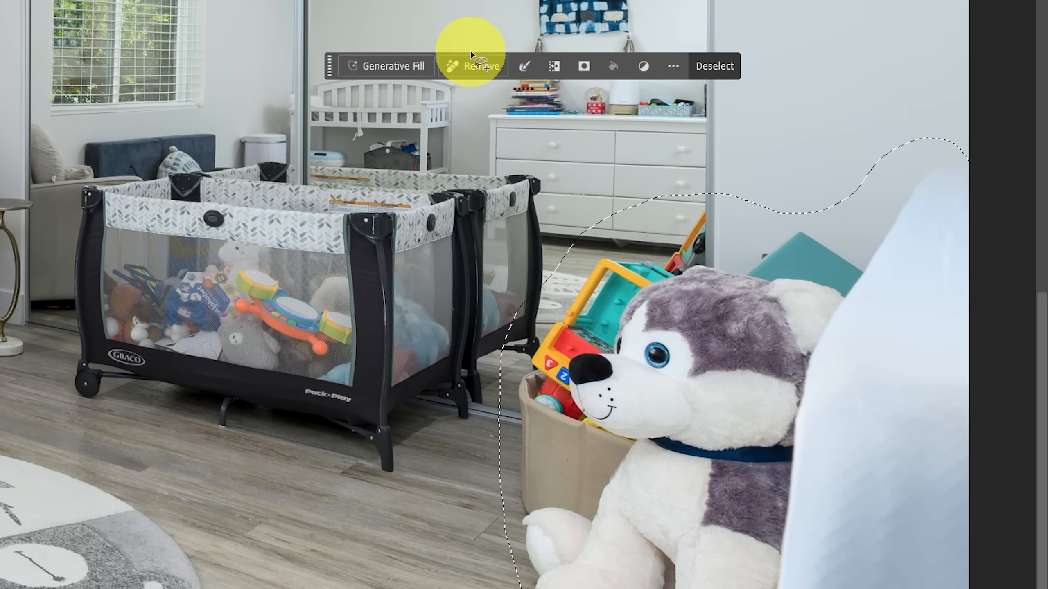
Attempt Remove on the lassoed dog and toy bin, then dismiss the unsupported-layer warning.
{"action": "left_click", "coordinate": [481, 66]}
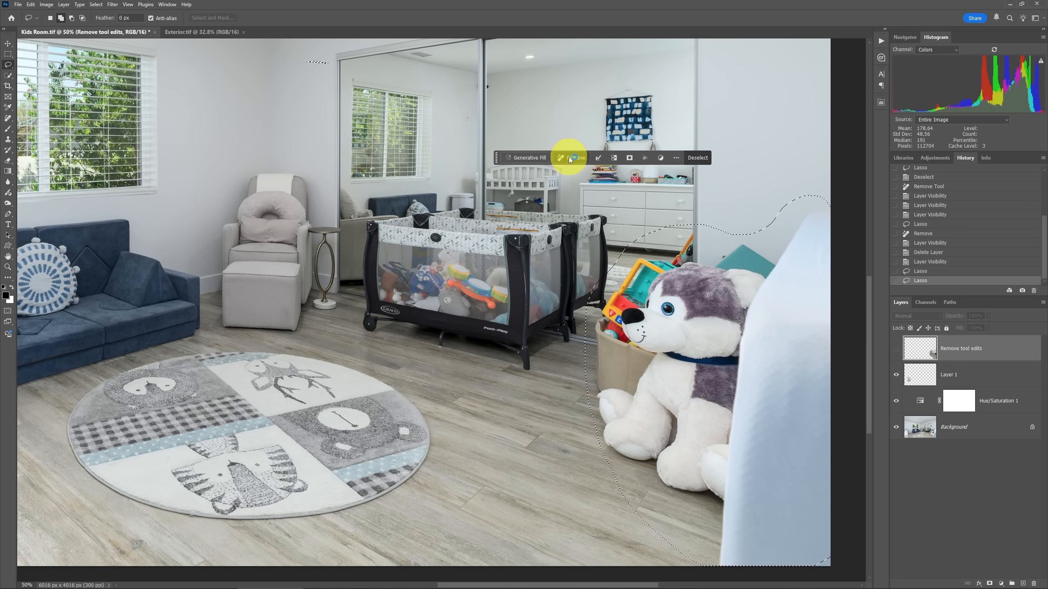
{"action": "left_click", "coordinate": [572, 158]}
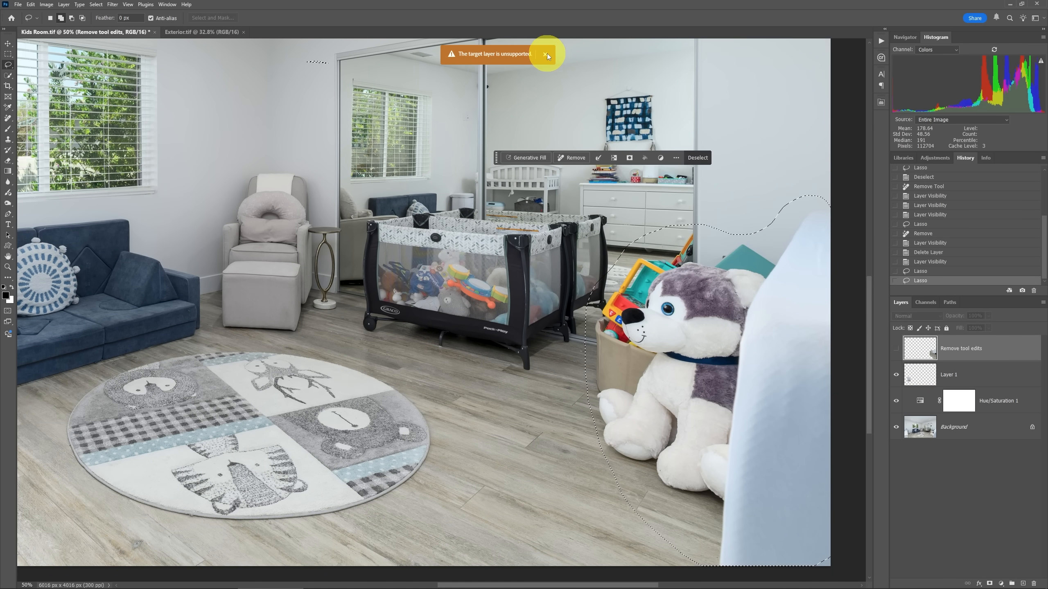
{"action": "left_click", "coordinate": [546, 54]}
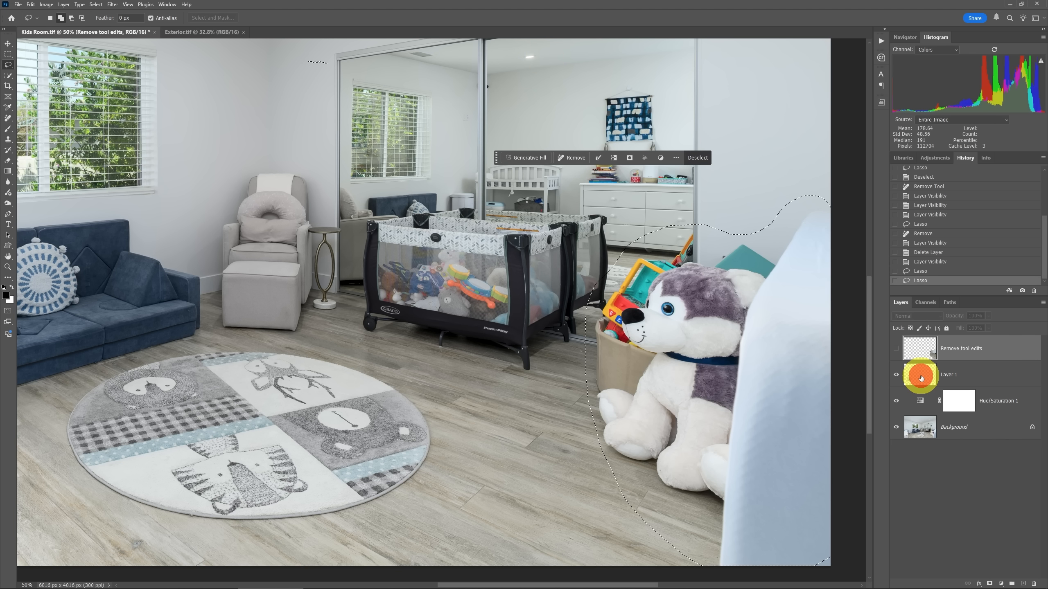
Target Layer 1 and run Remove, erasing the dog and toy bin onto 'Remove tool edits 1'.
{"action": "left_click", "coordinate": [948, 374]}
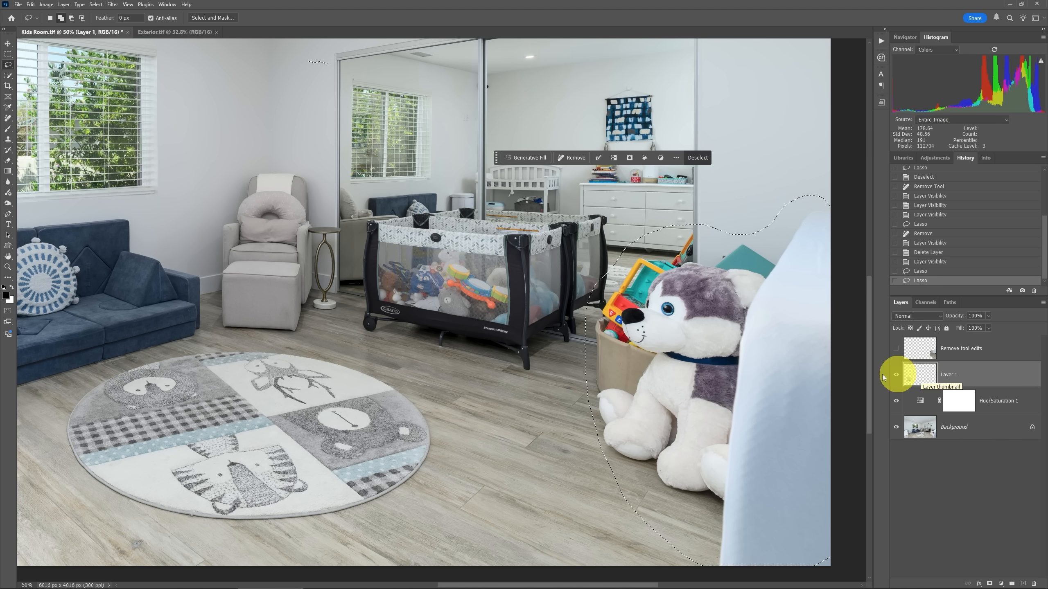
{"action": "left_click", "coordinate": [573, 158]}
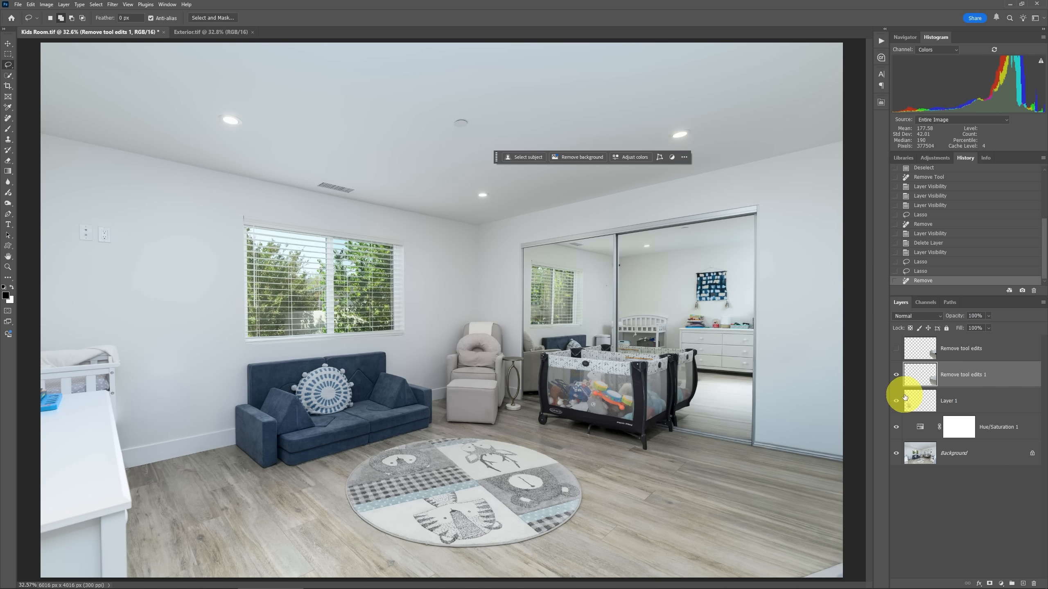
{"action": "mouse_move", "coordinate": [919, 400]}
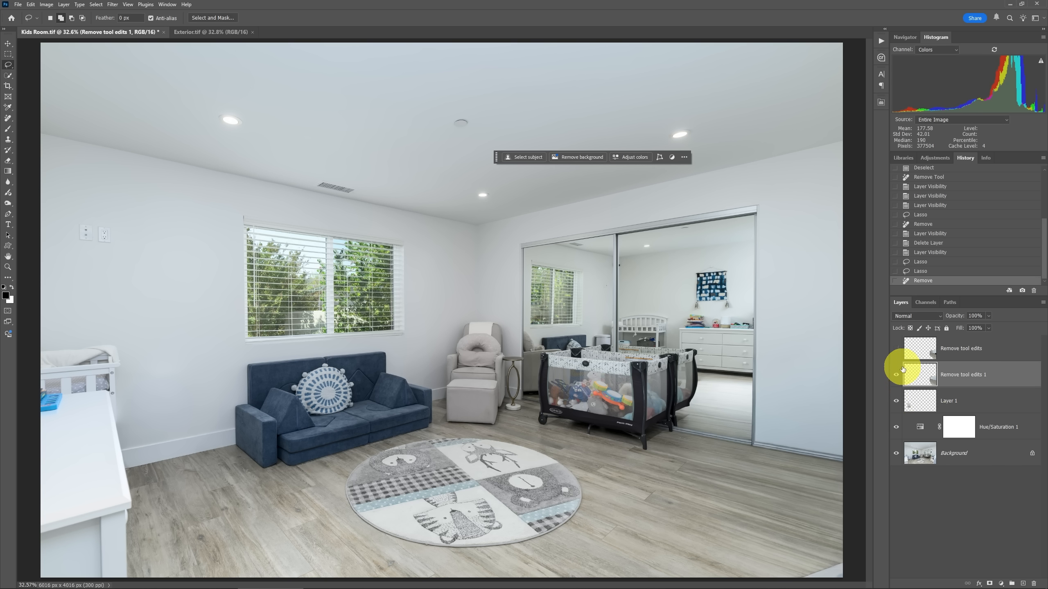
Toggle the new removal layer's visibility repeatedly to compare against the original toys.
{"action": "left_click", "coordinate": [895, 348]}
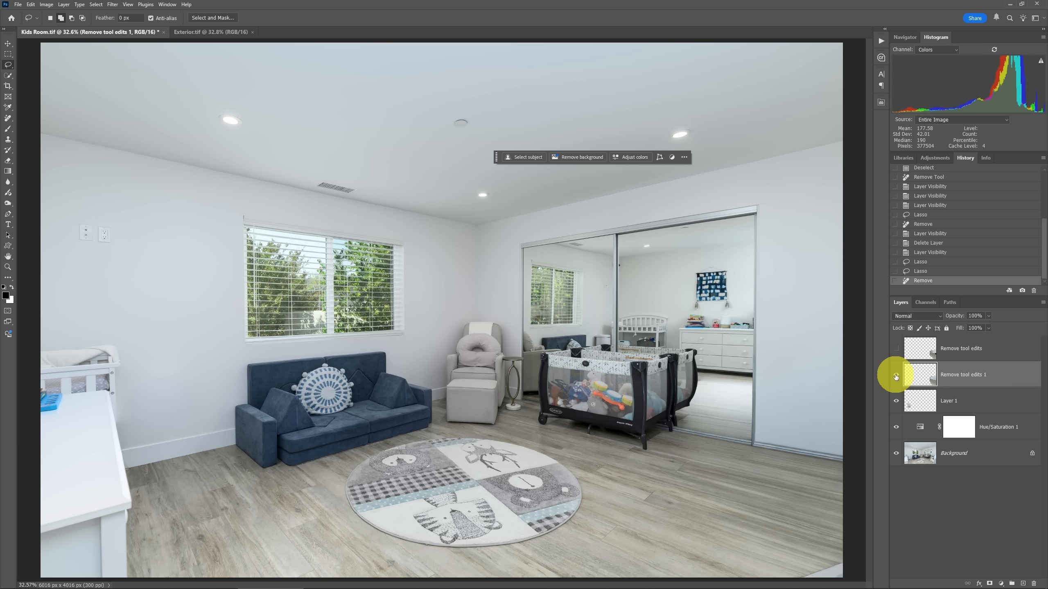
{"action": "left_click", "coordinate": [896, 374]}
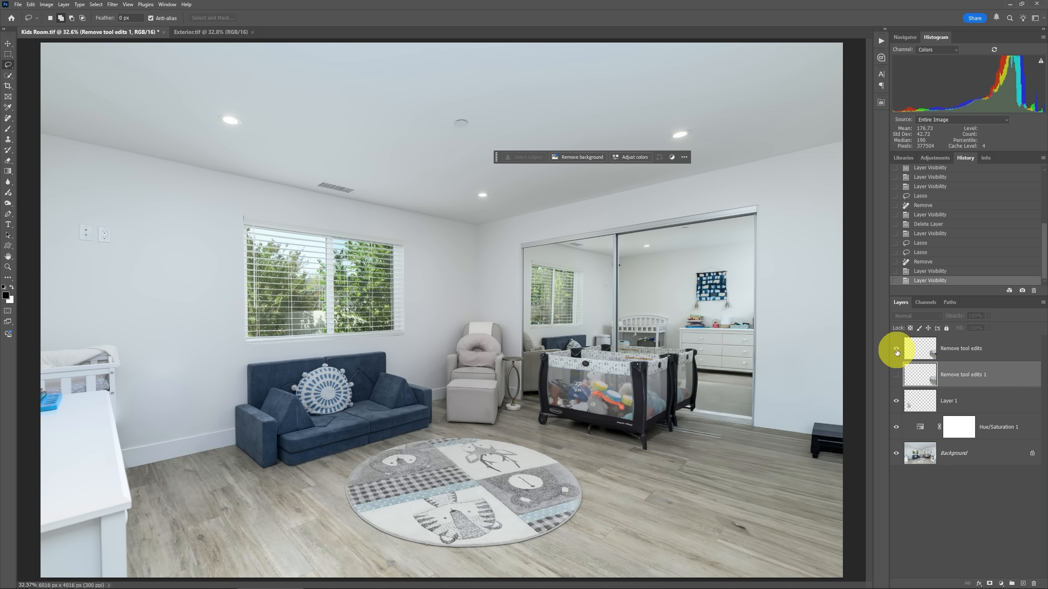
{"action": "mouse_move", "coordinate": [897, 351]}
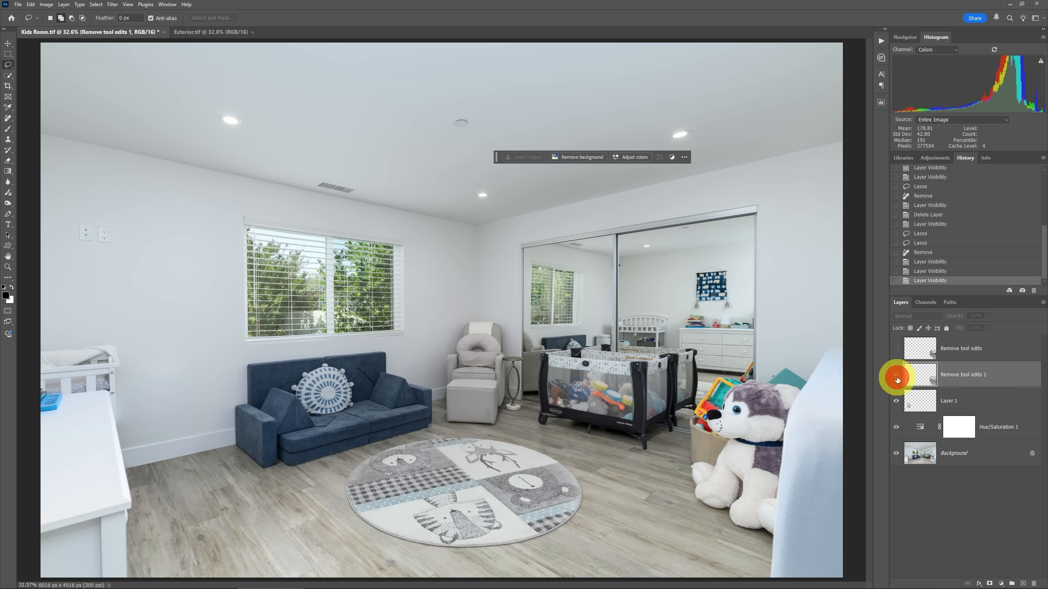
{"action": "left_click", "coordinate": [896, 374]}
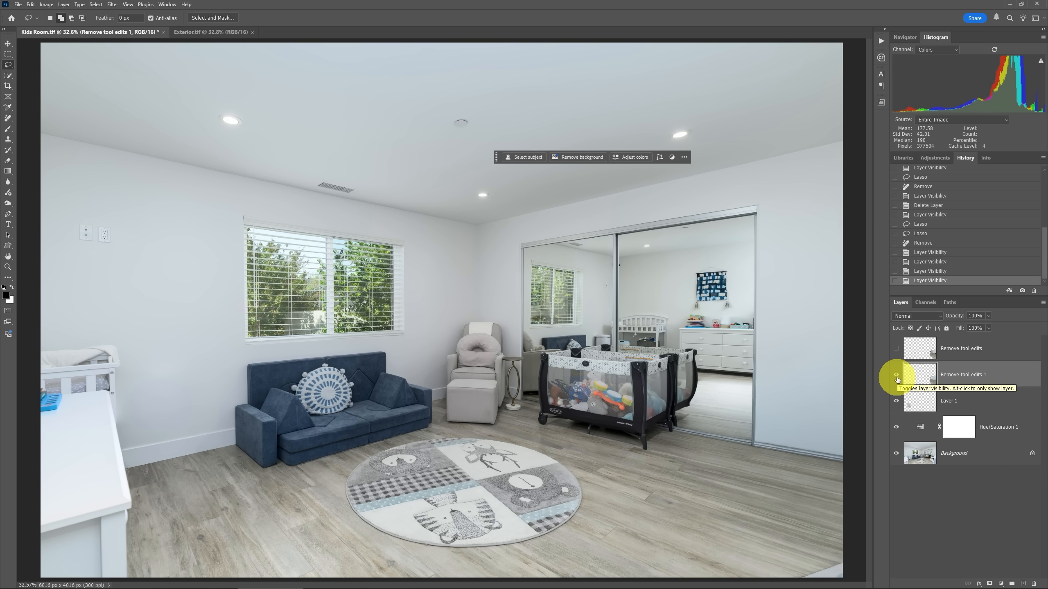
{"action": "left_click", "coordinate": [896, 378]}
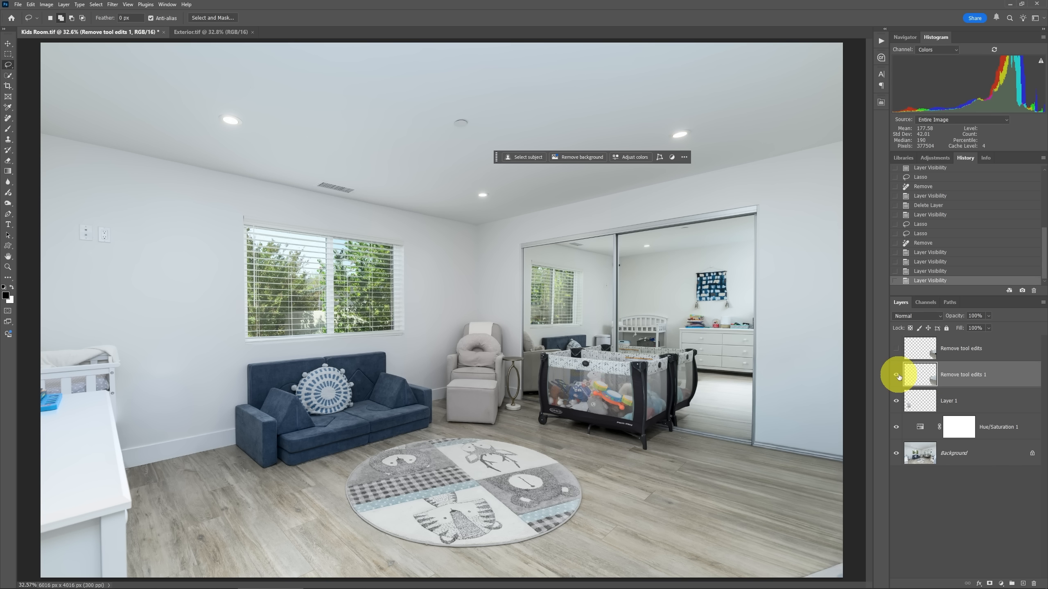
{"action": "left_click", "coordinate": [948, 400]}
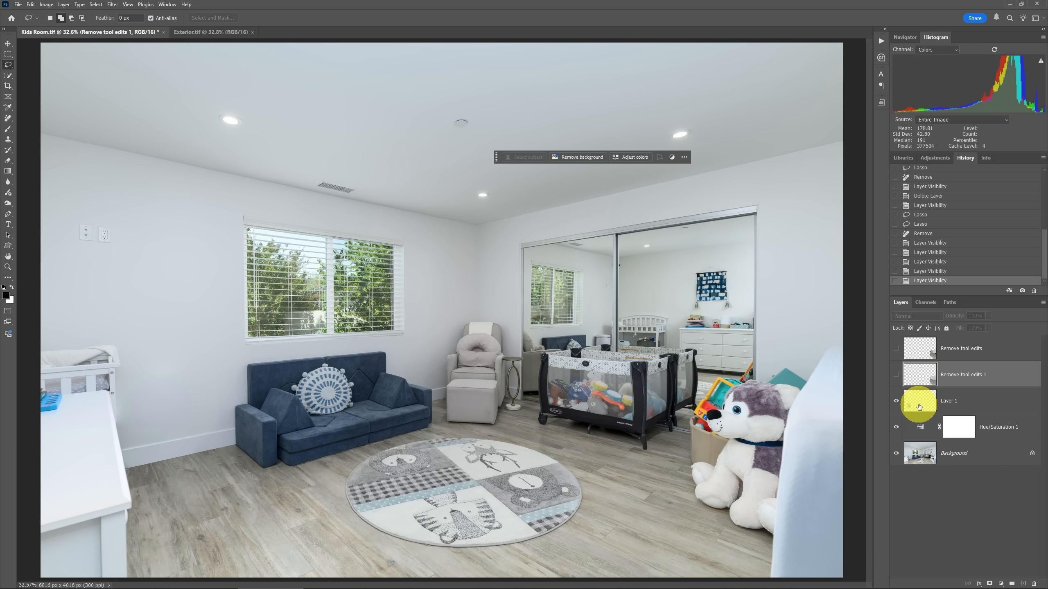
Run Generative Fill with an empty prompt on the lassoed toy corner from Layer 1.
{"action": "left_click", "coordinate": [948, 400]}
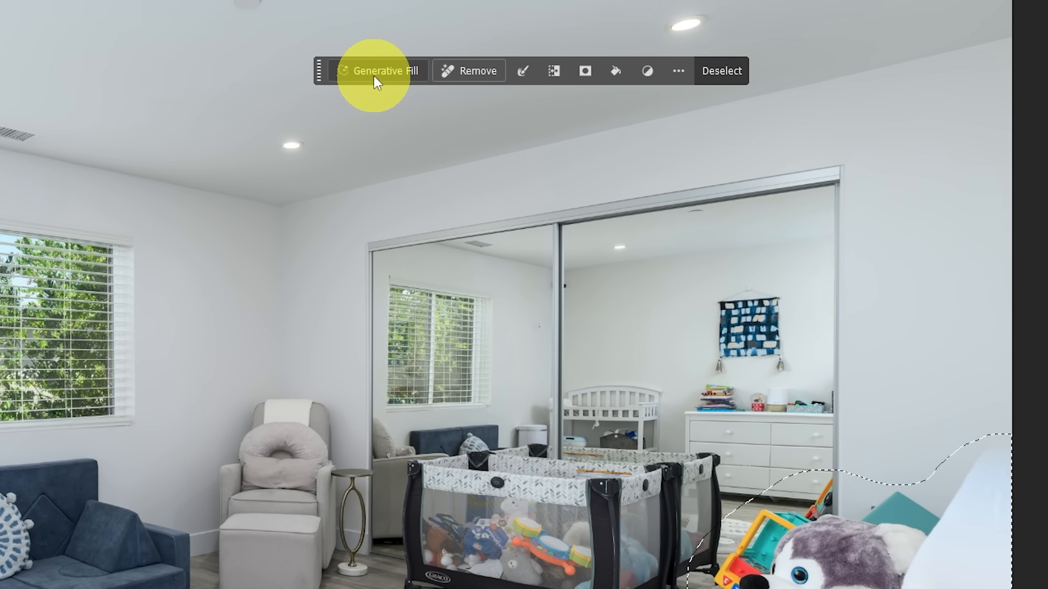
{"action": "left_click", "coordinate": [380, 70]}
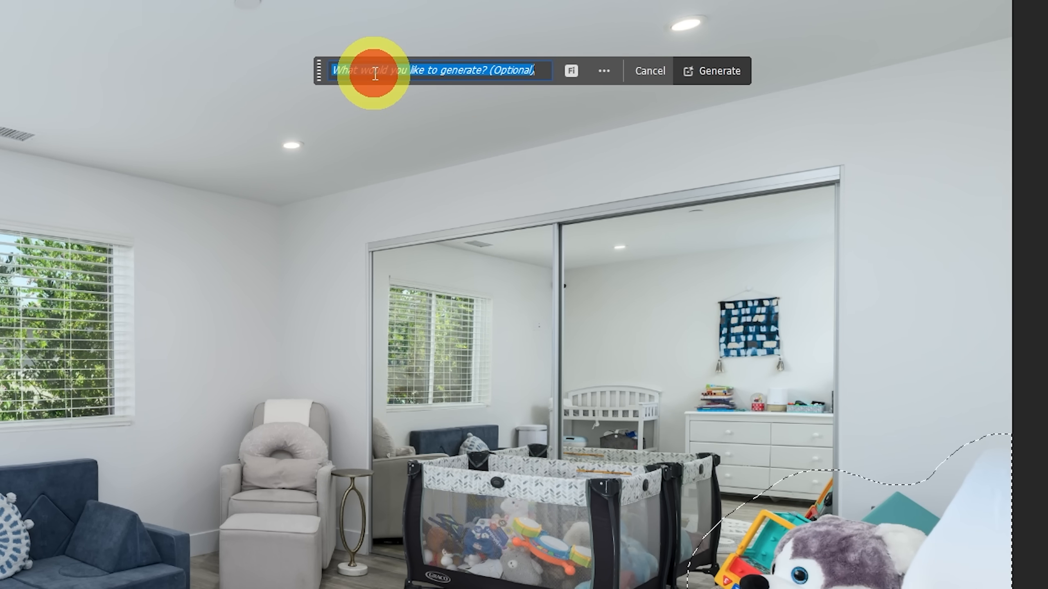
{"action": "mouse_move", "coordinate": [442, 76]}
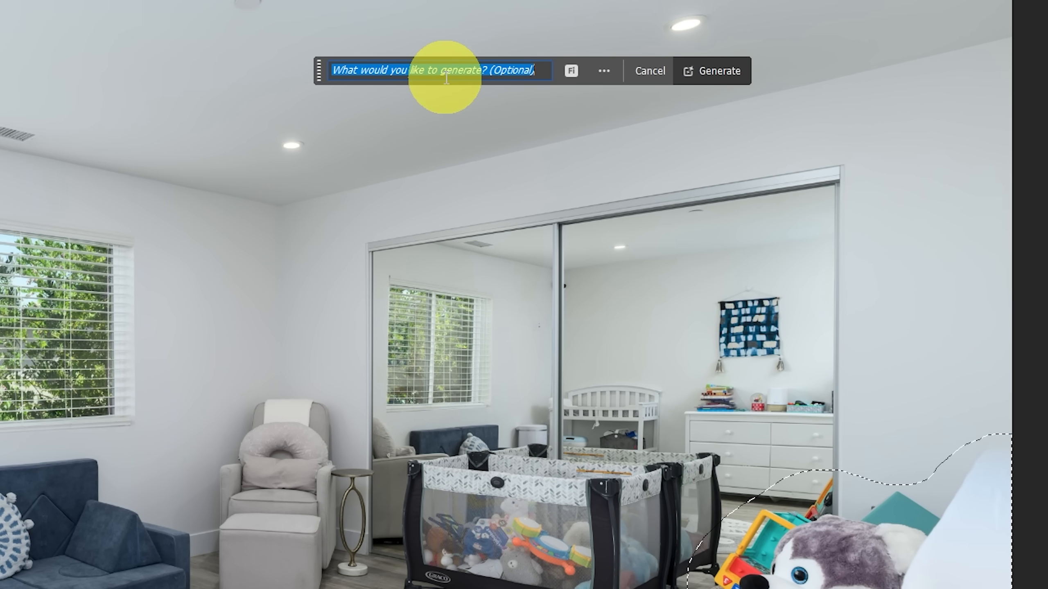
{"action": "mouse_move", "coordinate": [441, 70]}
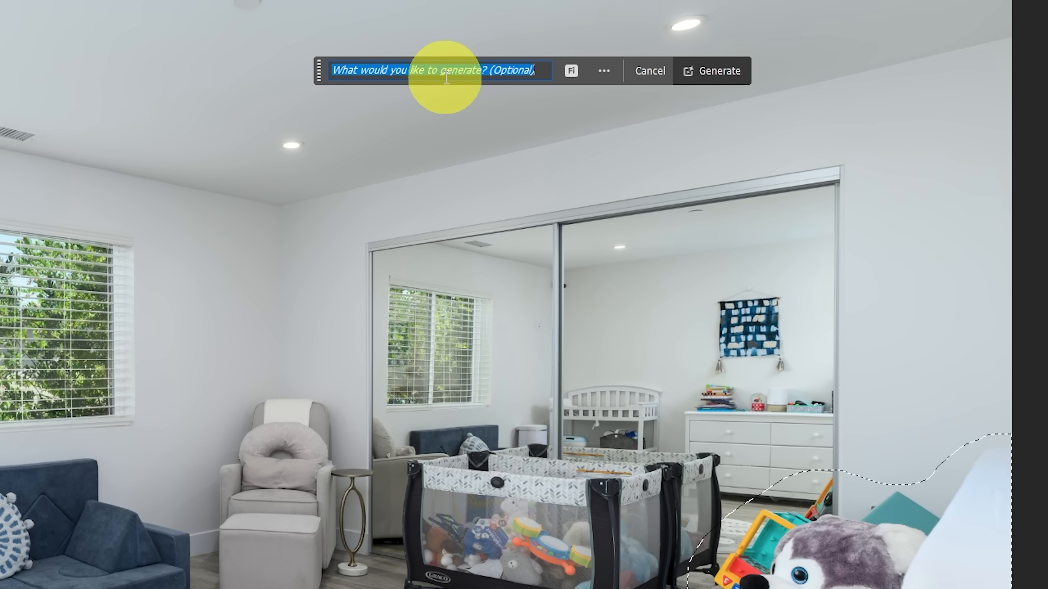
{"action": "mouse_move", "coordinate": [720, 71]}
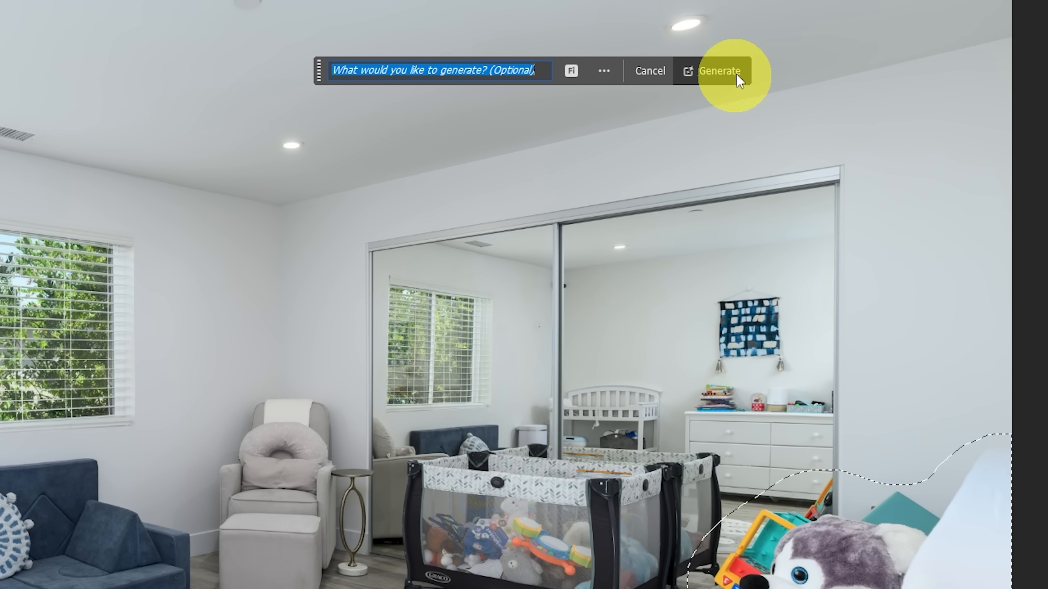
{"action": "left_click", "coordinate": [721, 72]}
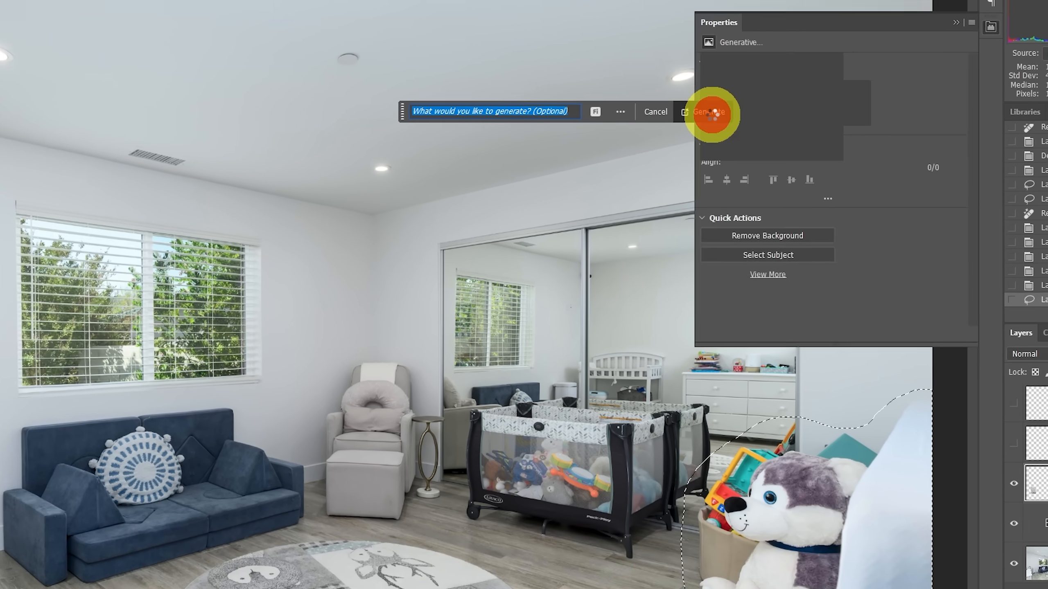
Preview variations 2 and 3 of the generated corner fill, then return to variation 1.
{"action": "left_click", "coordinate": [708, 111]}
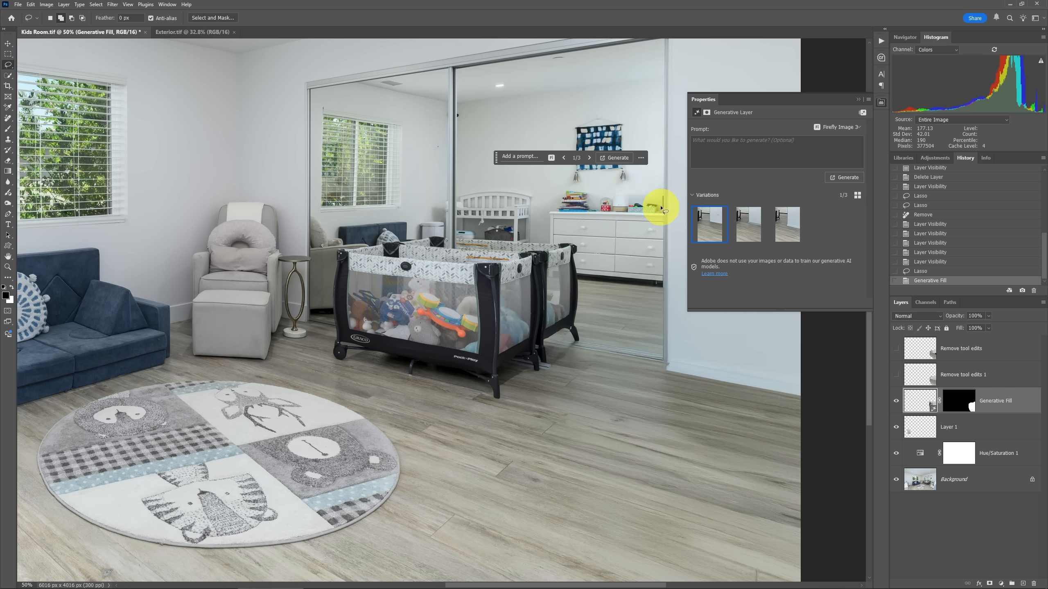
{"action": "mouse_move", "coordinate": [693, 371]}
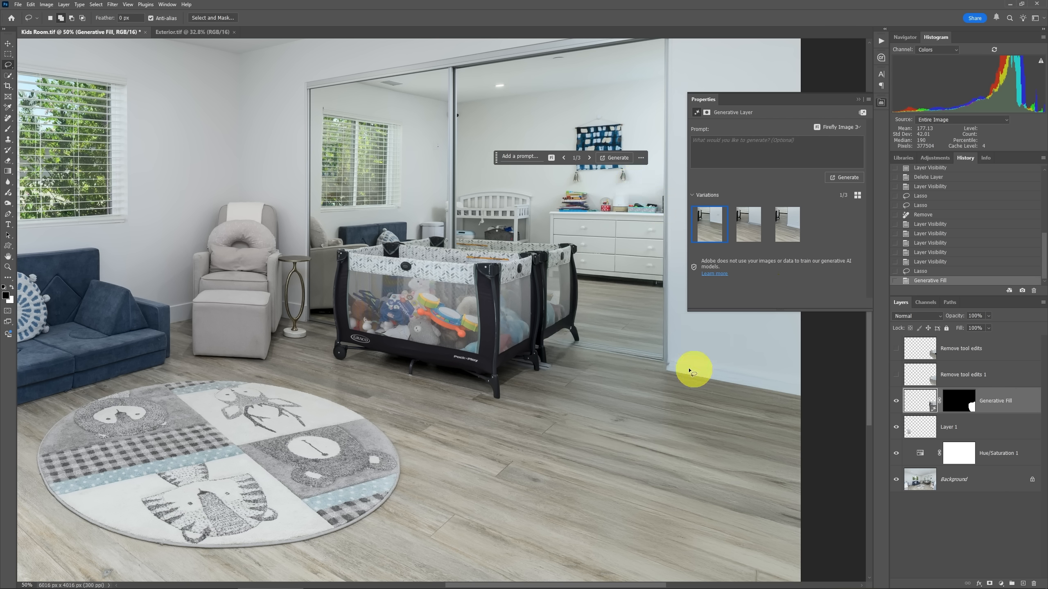
{"action": "mouse_move", "coordinate": [642, 372]}
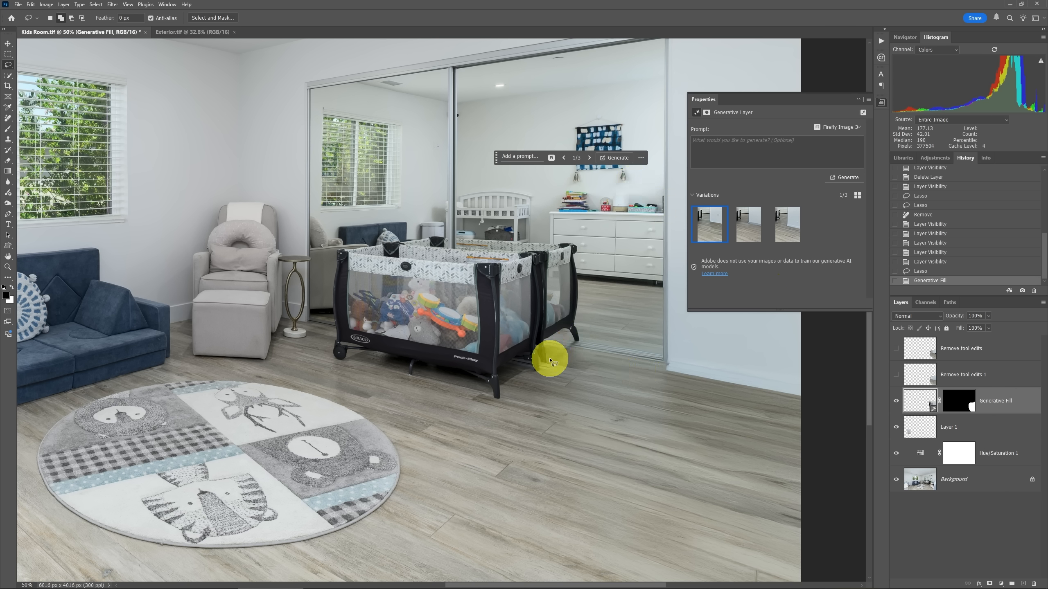
{"action": "left_click", "coordinate": [896, 401]}
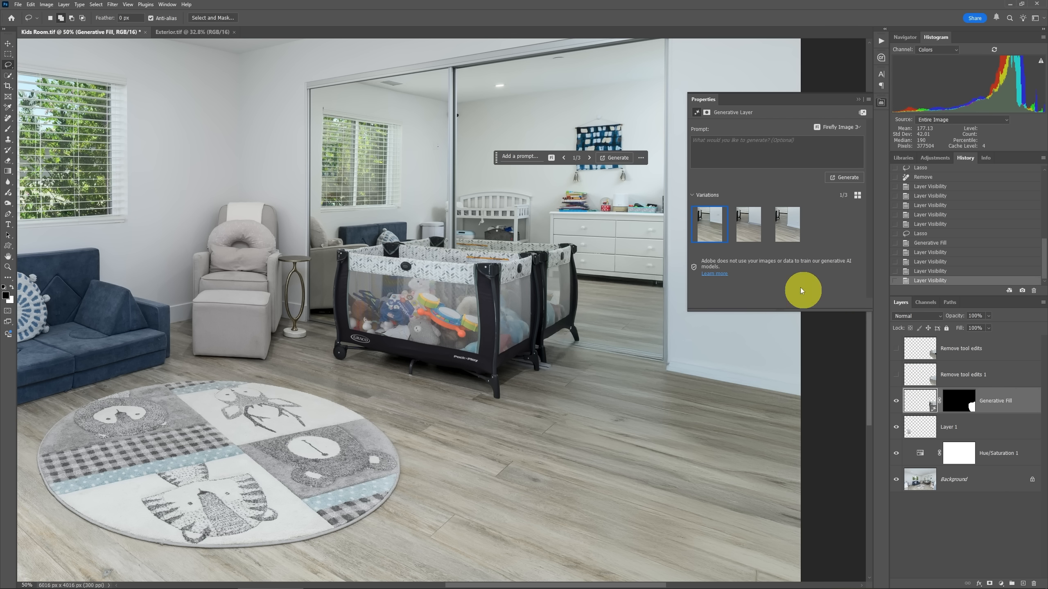
{"action": "left_click", "coordinate": [747, 224]}
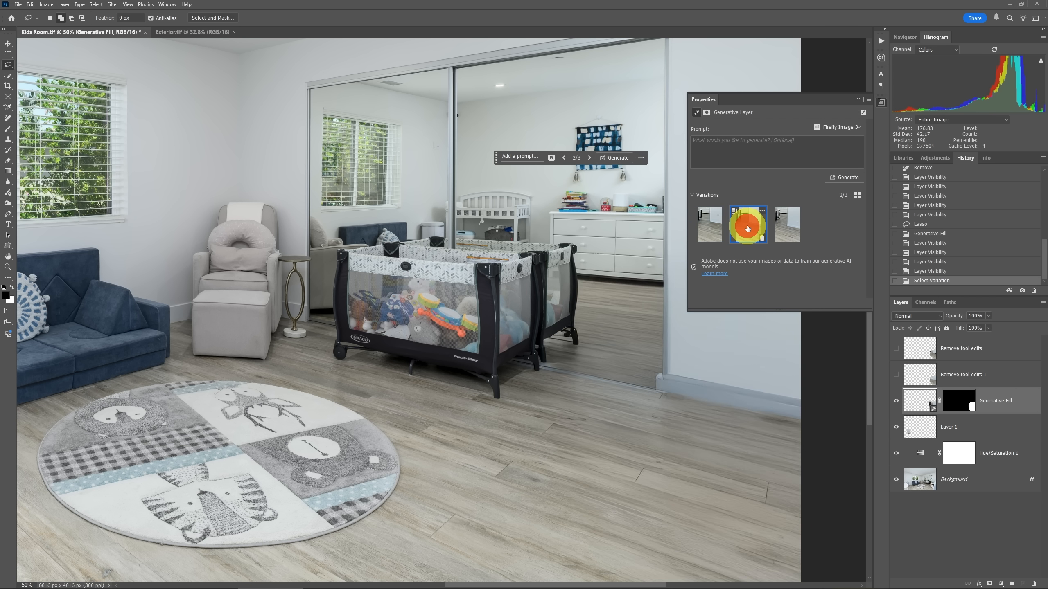
{"action": "left_click", "coordinate": [787, 225]}
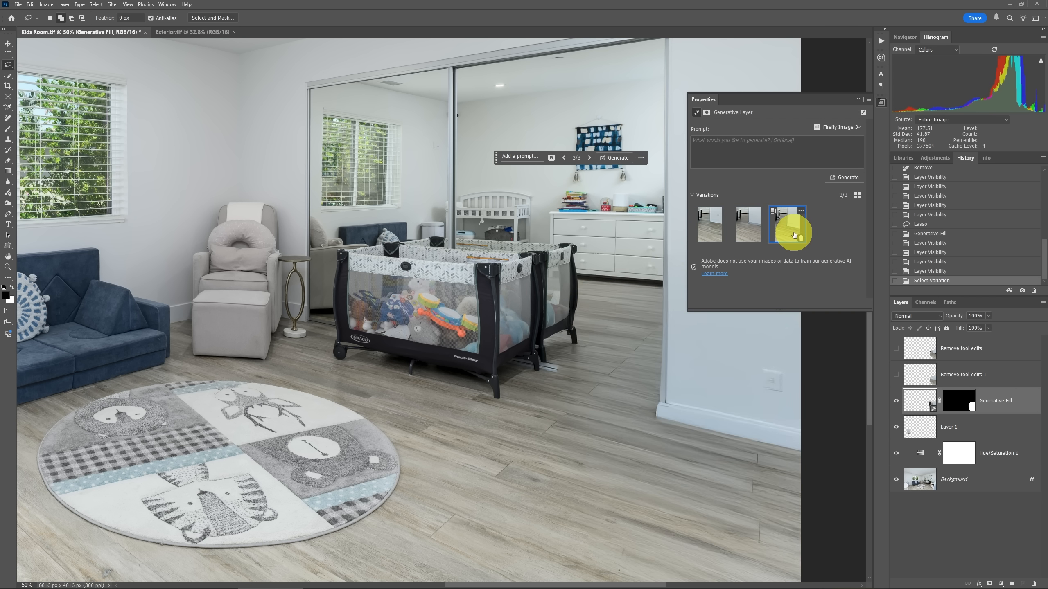
{"action": "left_click", "coordinate": [710, 225]}
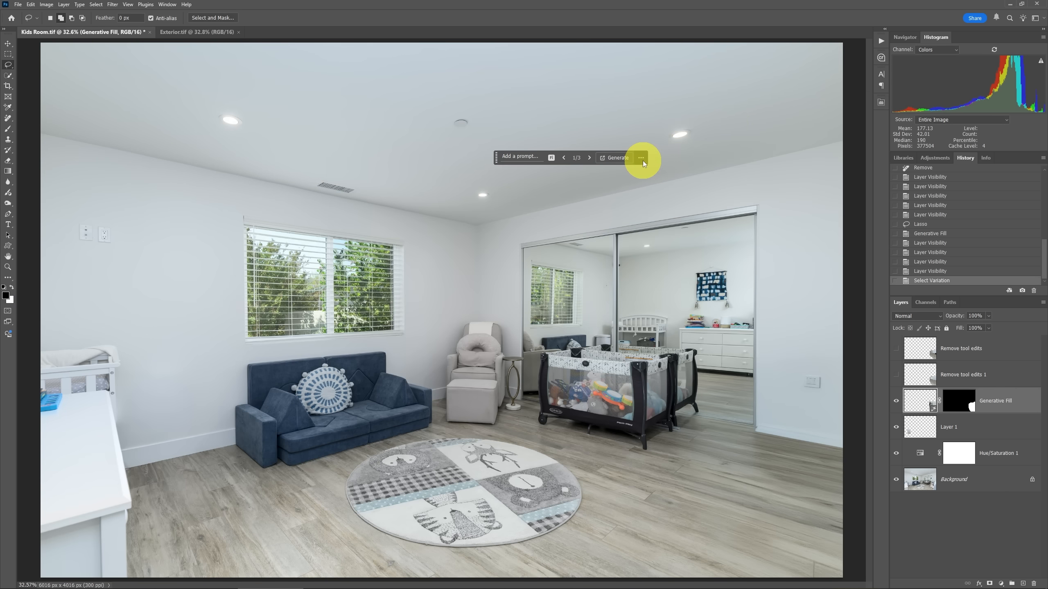
{"action": "left_click", "coordinate": [640, 157]}
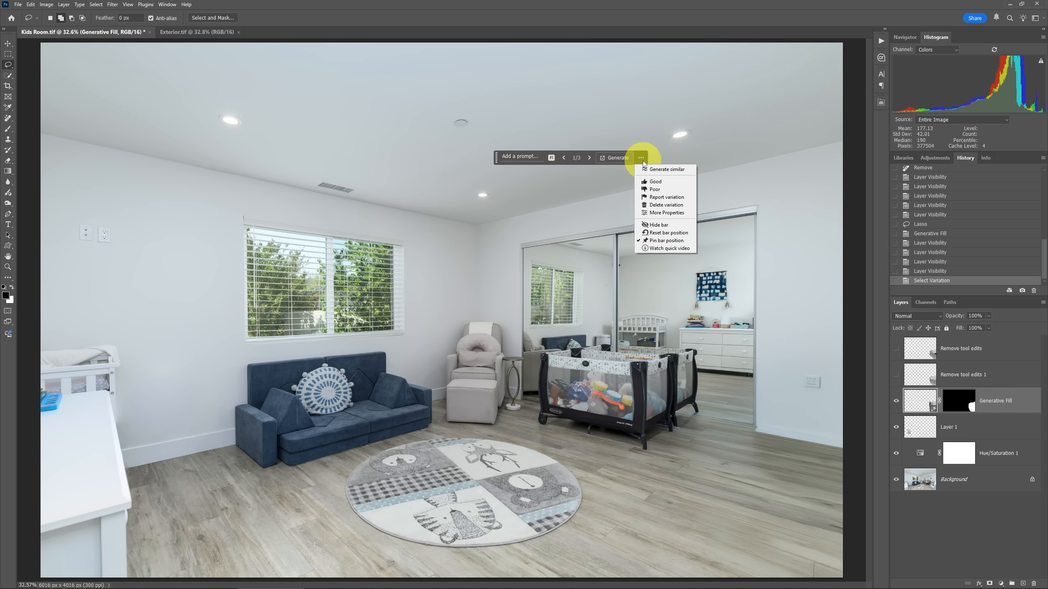
{"action": "left_click", "coordinate": [657, 225]}
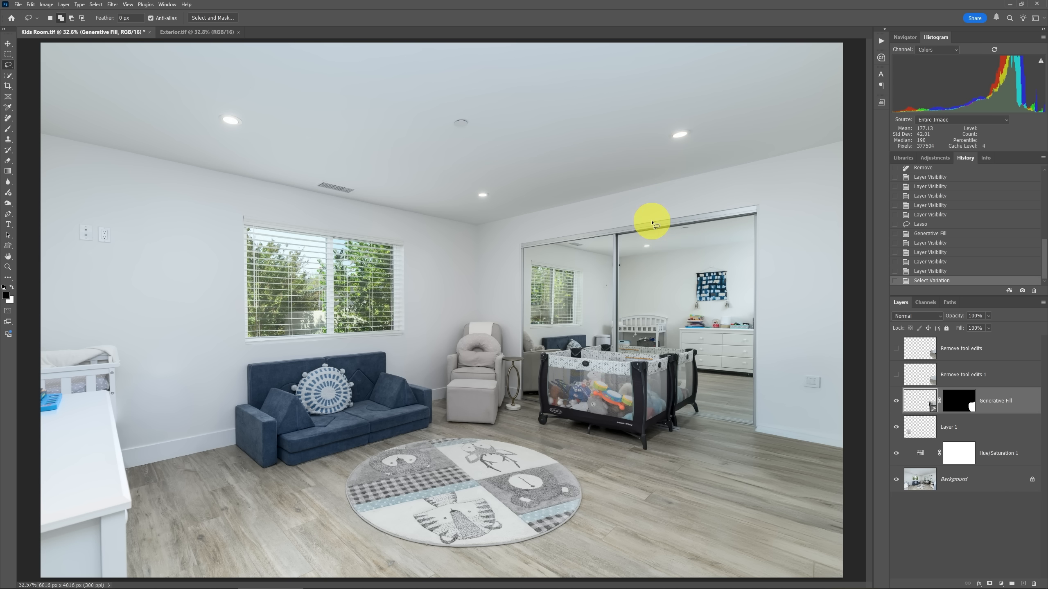
{"action": "left_click", "coordinate": [195, 32]}
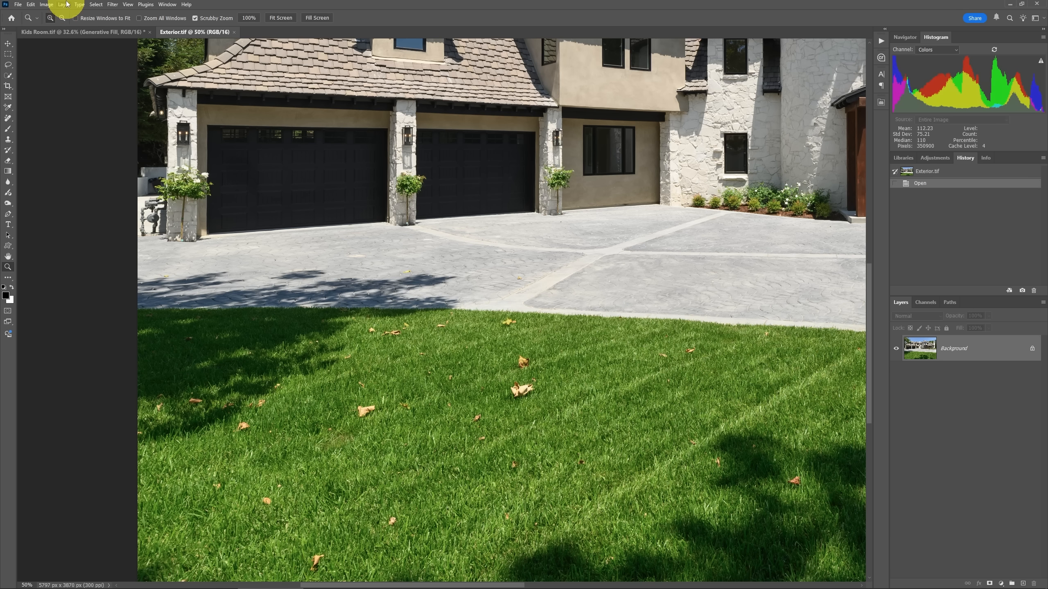
Add a new blank Layer 1 above the background via Layer > New > Layer.
{"action": "left_click", "coordinate": [63, 5]}
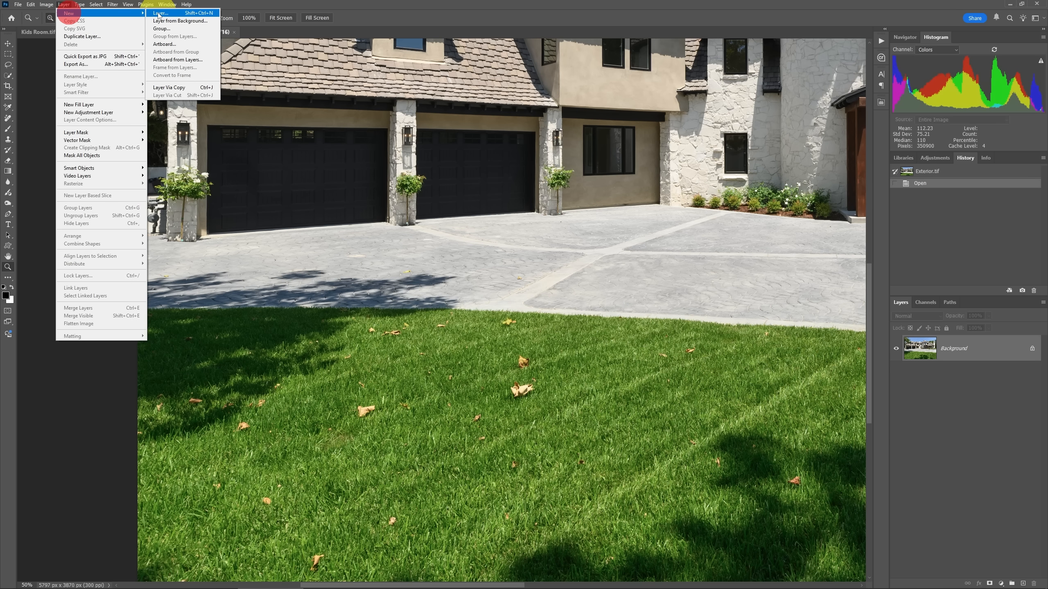
{"action": "left_click", "coordinate": [160, 13]}
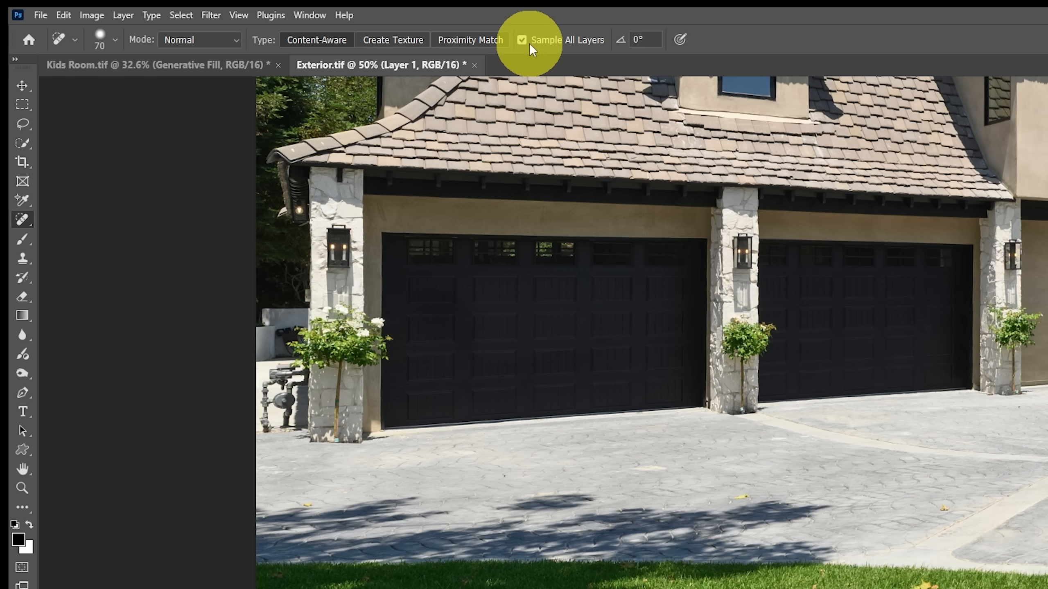
{"action": "mouse_move", "coordinate": [531, 45]}
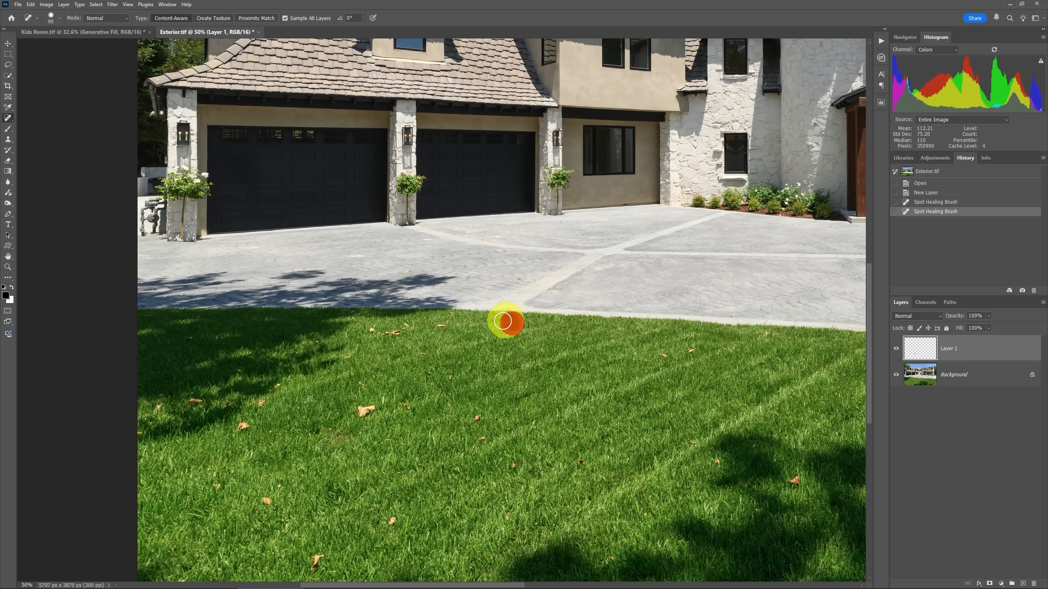
Spot-heal two dry leaves near the lawn's edge onto Layer 1.
{"action": "left_click", "coordinate": [411, 405]}
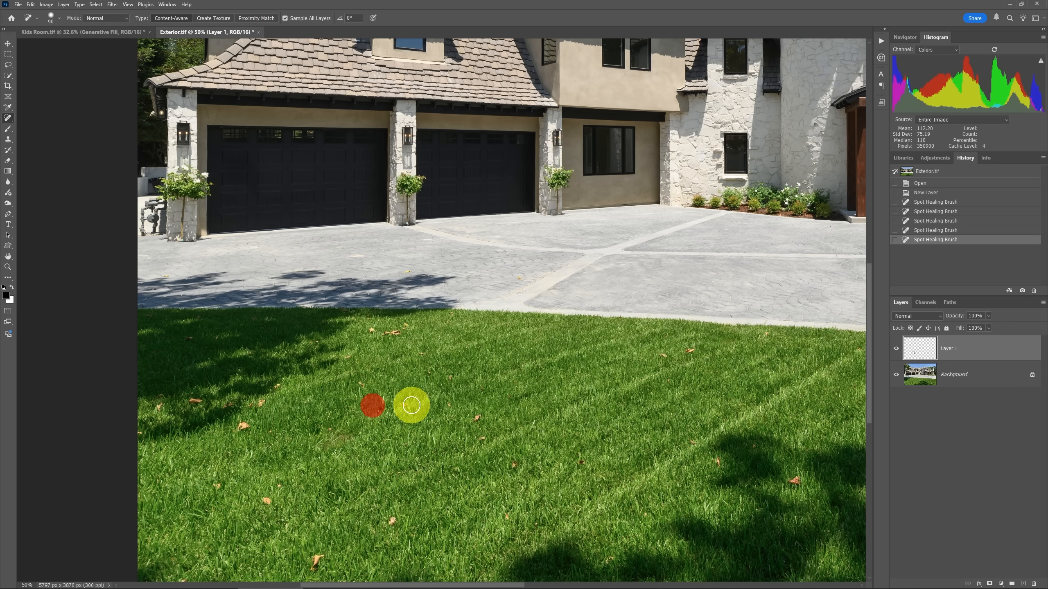
{"action": "left_click", "coordinate": [374, 405]}
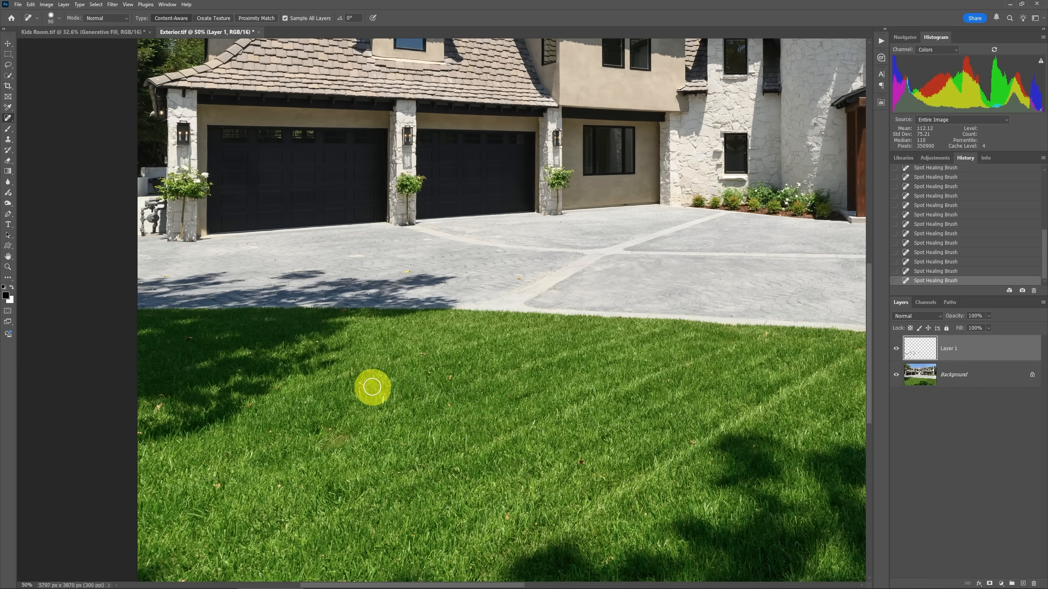
{"action": "mouse_move", "coordinate": [771, 339]}
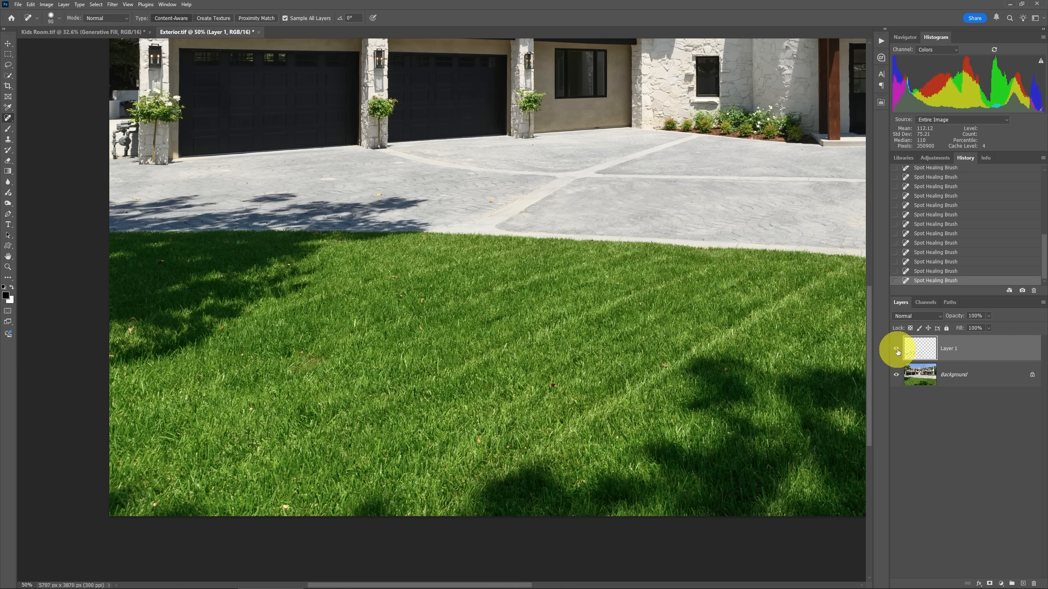
{"action": "left_click", "coordinate": [898, 351]}
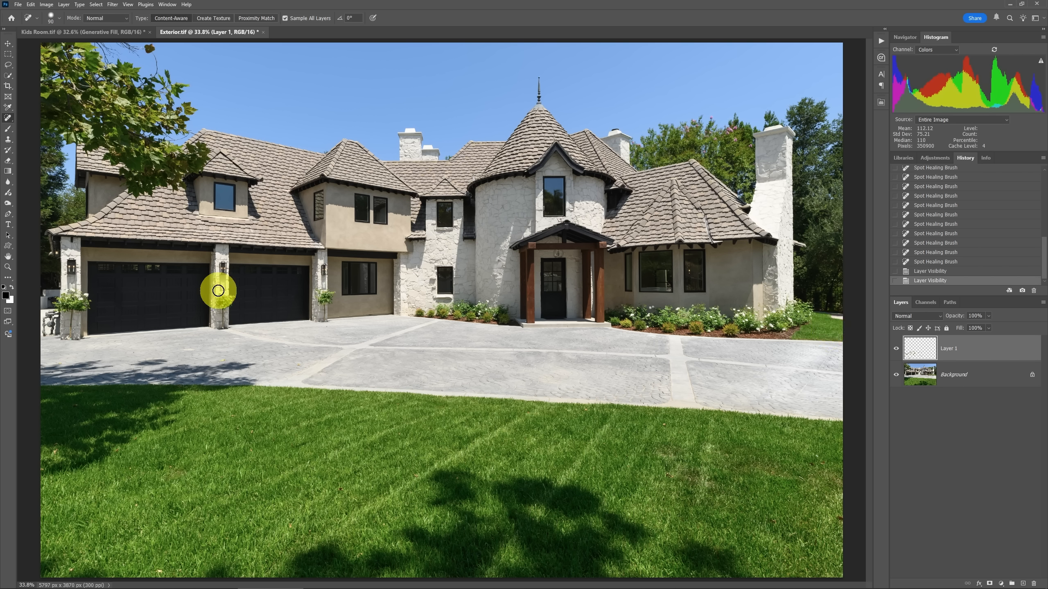
{"action": "left_click", "coordinate": [67, 31]}
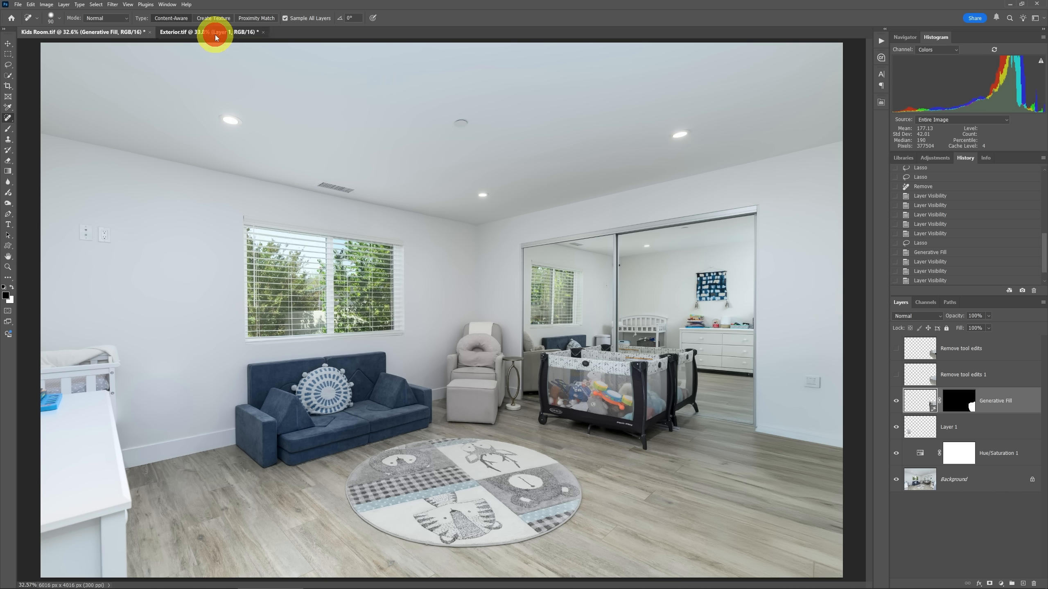
{"action": "left_click", "coordinate": [187, 31]}
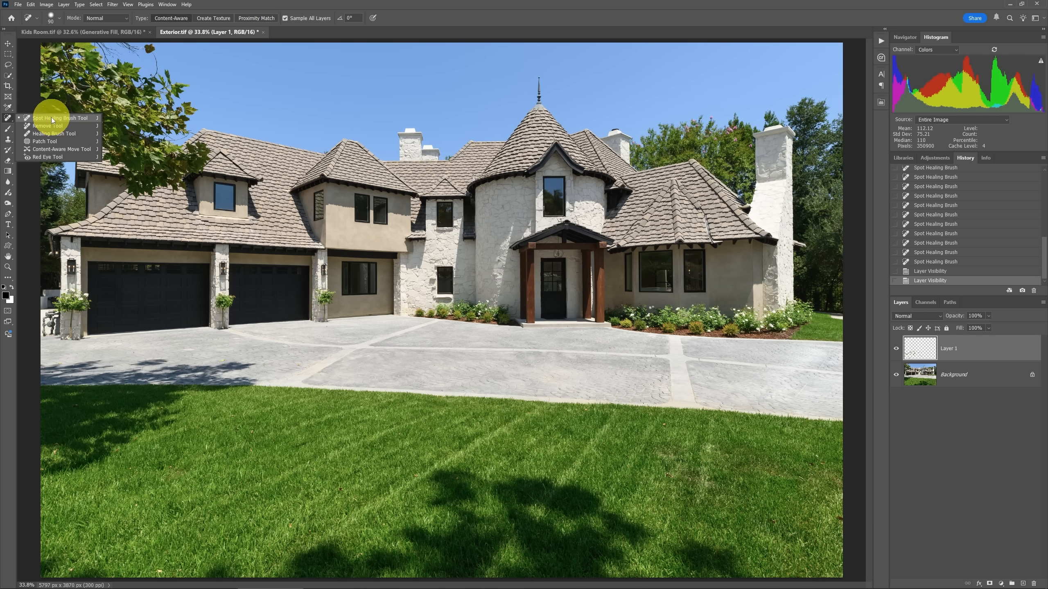
{"action": "mouse_move", "coordinate": [417, 13]}
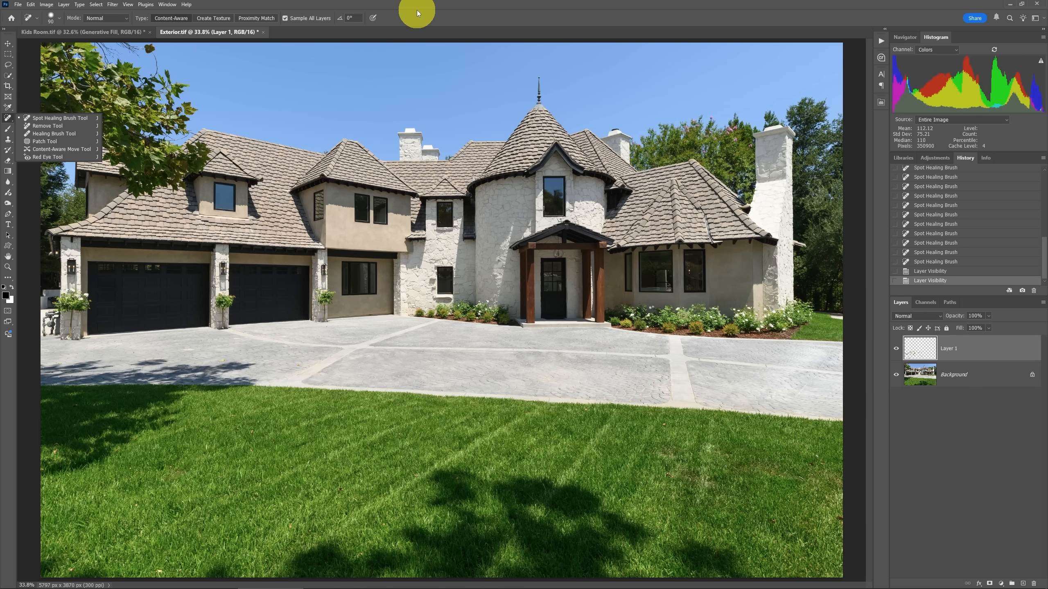